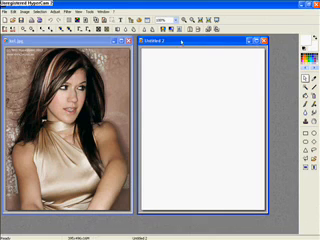
# Show the File menu's commands with the portrait and blank document side by side
pyautogui.click(28, 24)
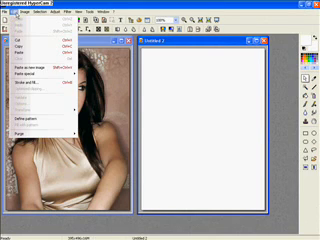